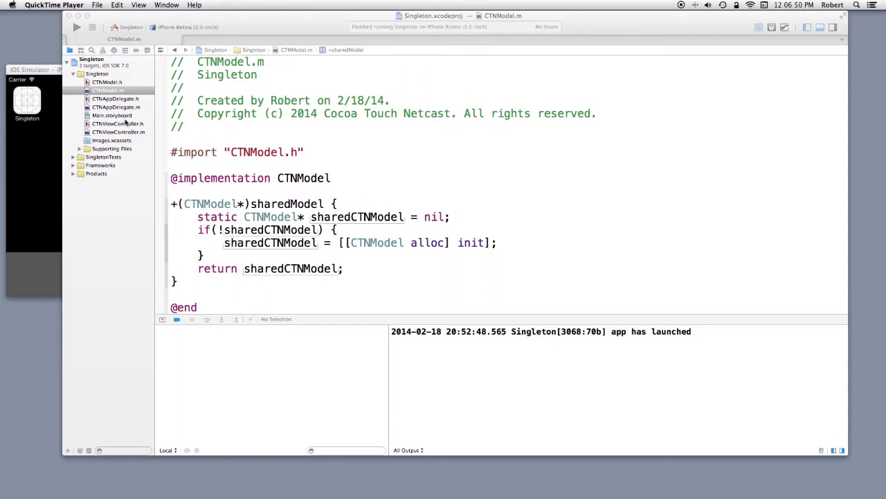
pyautogui.moveTo(132, 86)
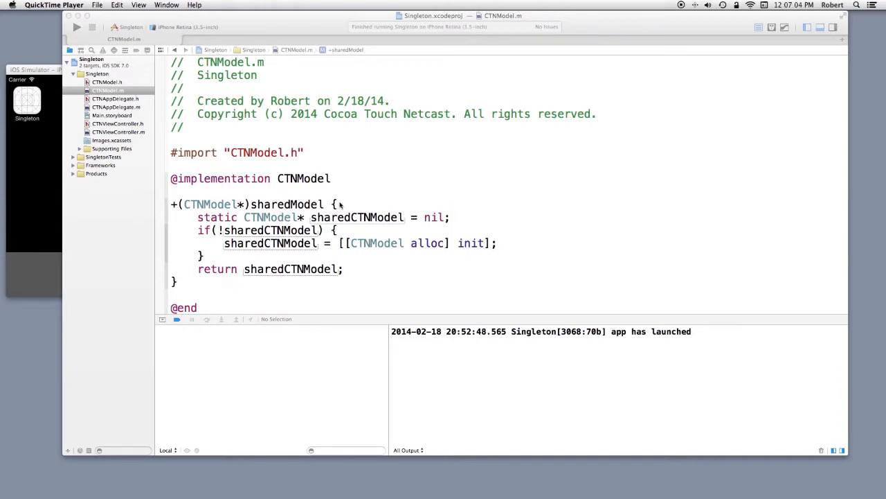
pyautogui.moveTo(234, 216)
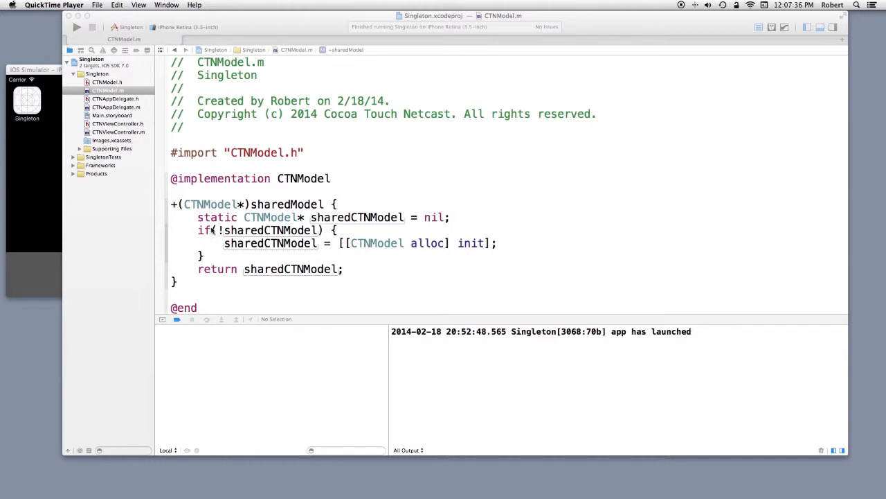
pyautogui.moveTo(407, 217)
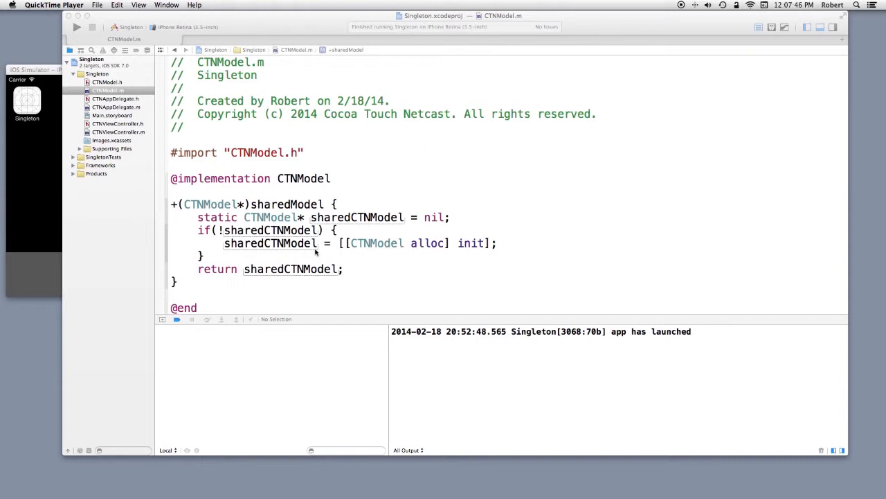
pyautogui.moveTo(312, 252)
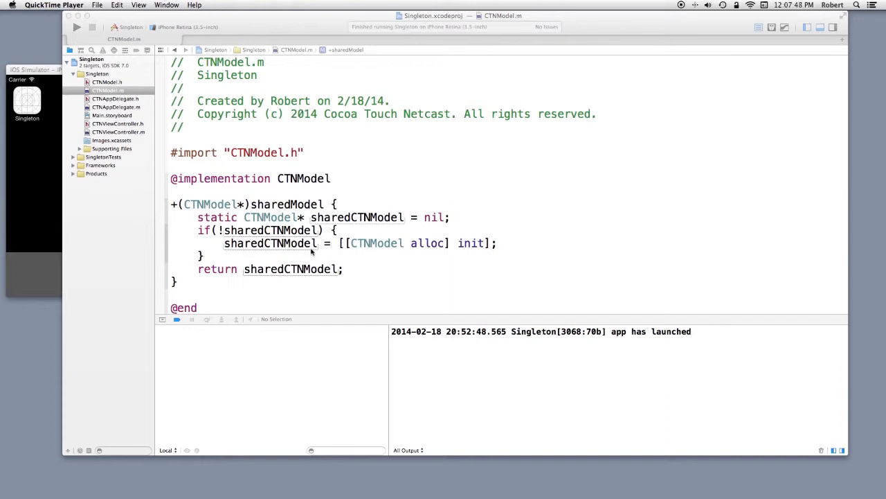
pyautogui.moveTo(364, 247)
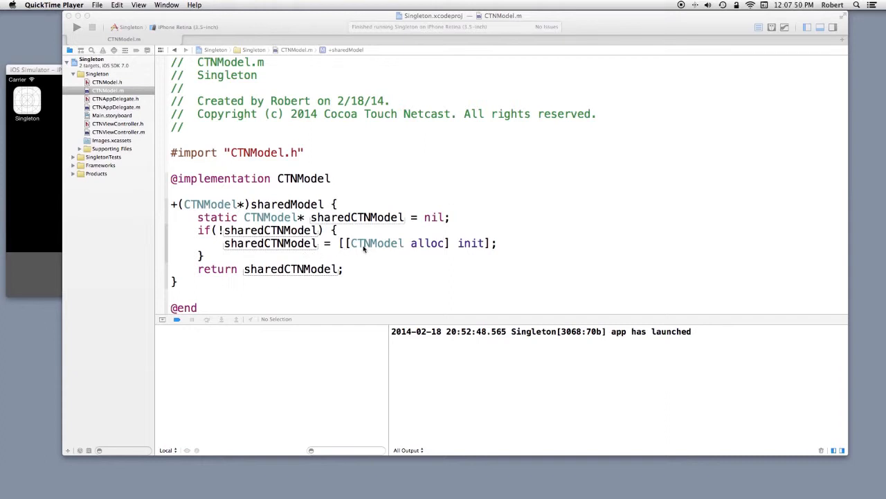
pyautogui.moveTo(431, 244)
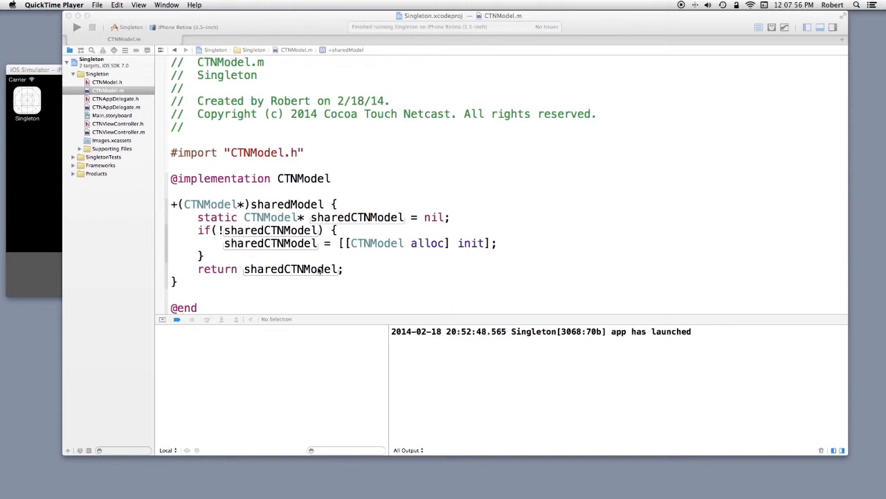
pyautogui.moveTo(204, 206)
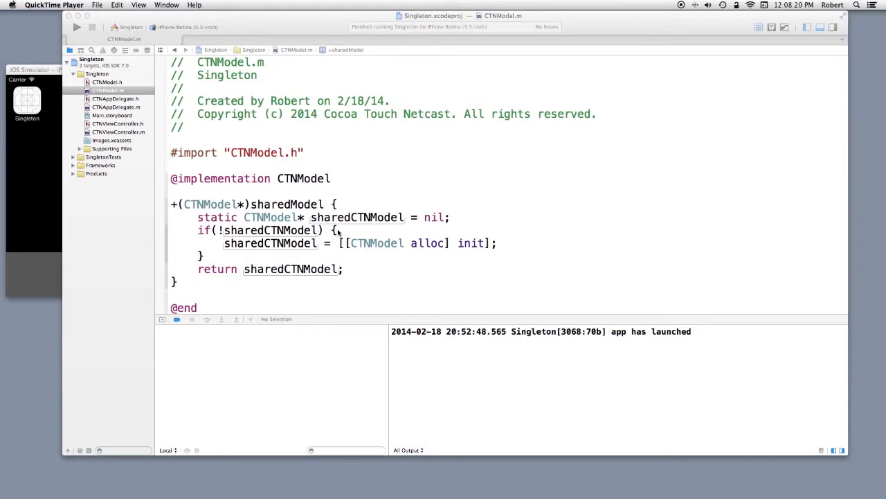
pyautogui.moveTo(290, 250)
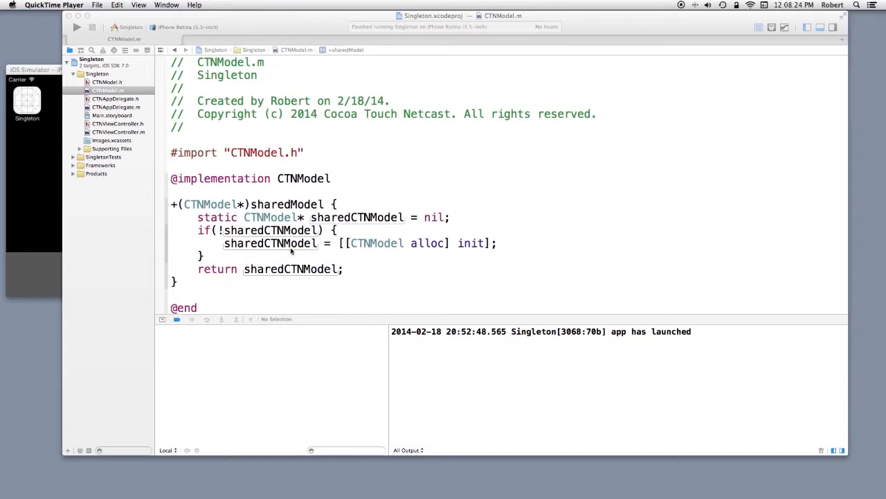
pyautogui.moveTo(298, 243)
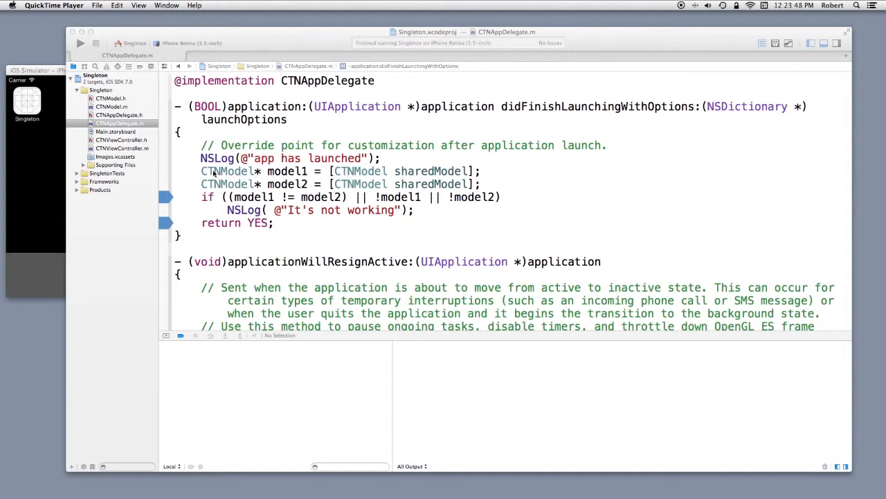
pyautogui.moveTo(276, 194)
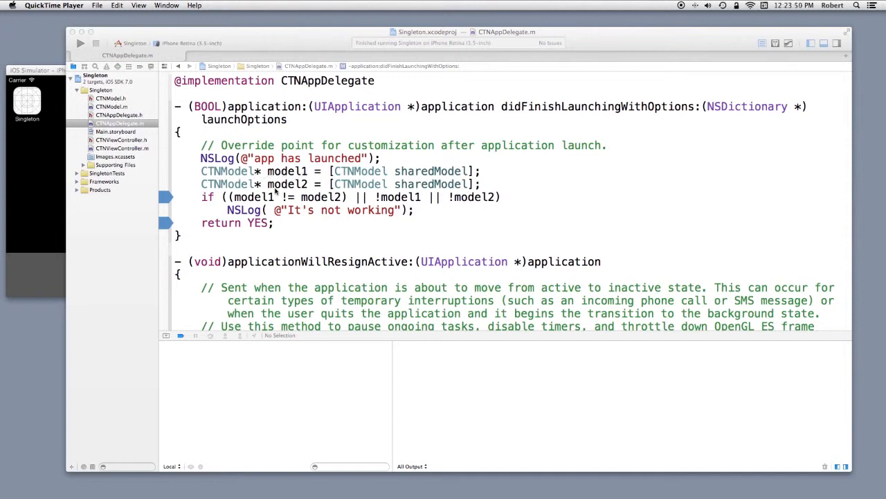
pyautogui.moveTo(248, 183)
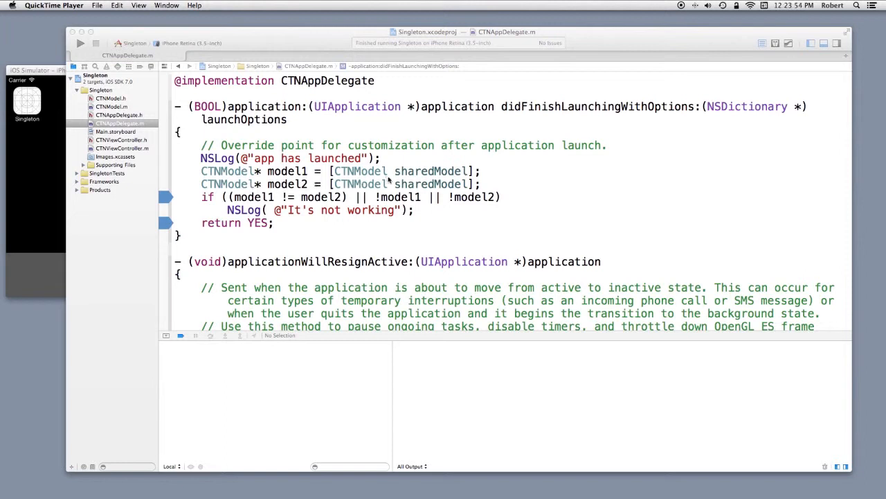
pyautogui.moveTo(412, 171)
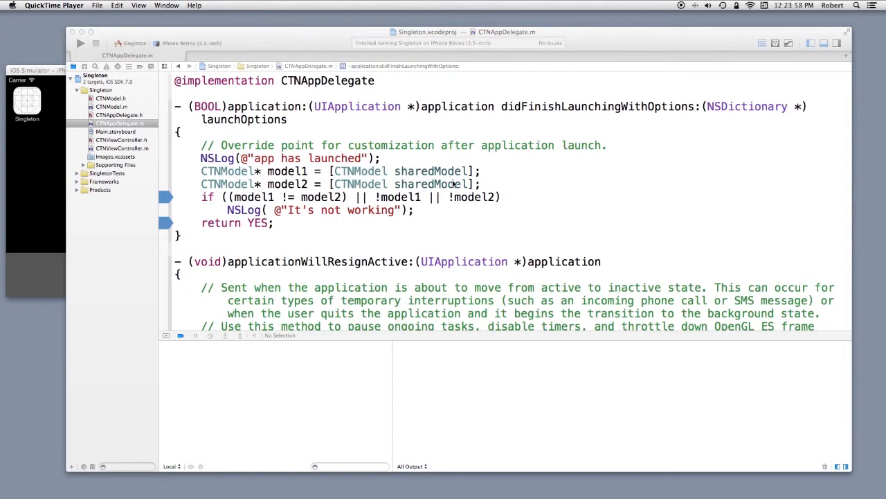
pyautogui.moveTo(333, 184)
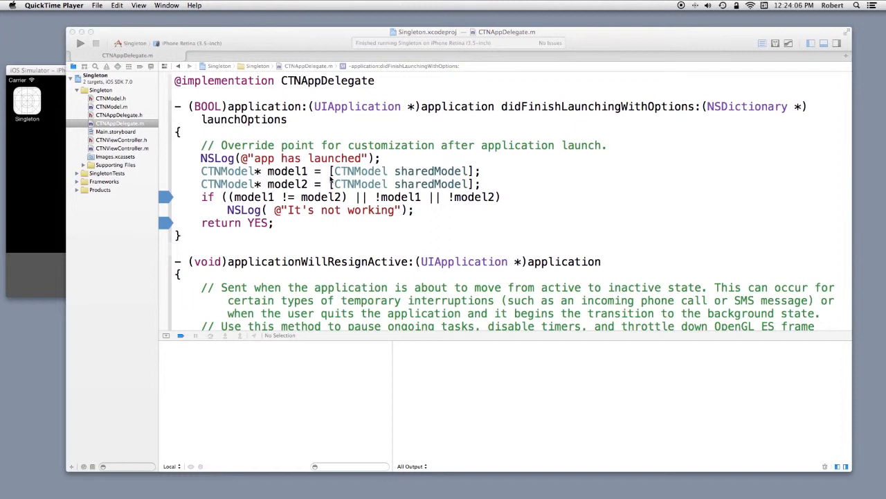
pyautogui.moveTo(313, 171)
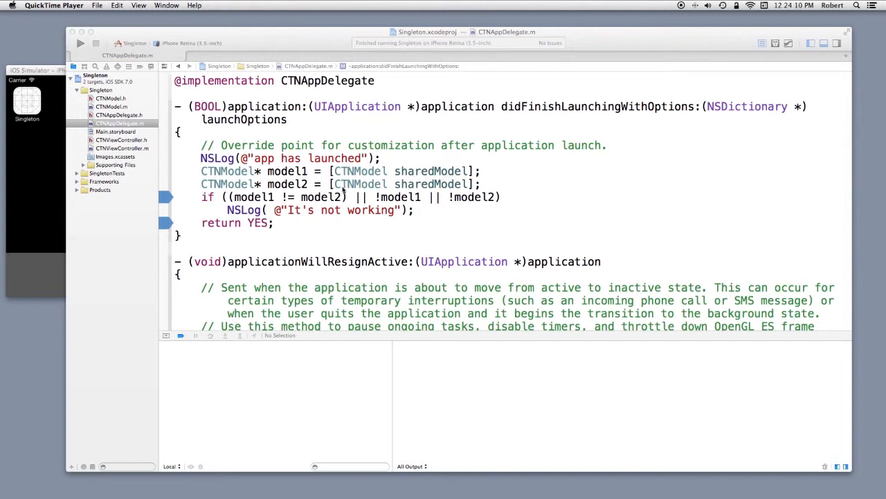
pyautogui.moveTo(447, 184)
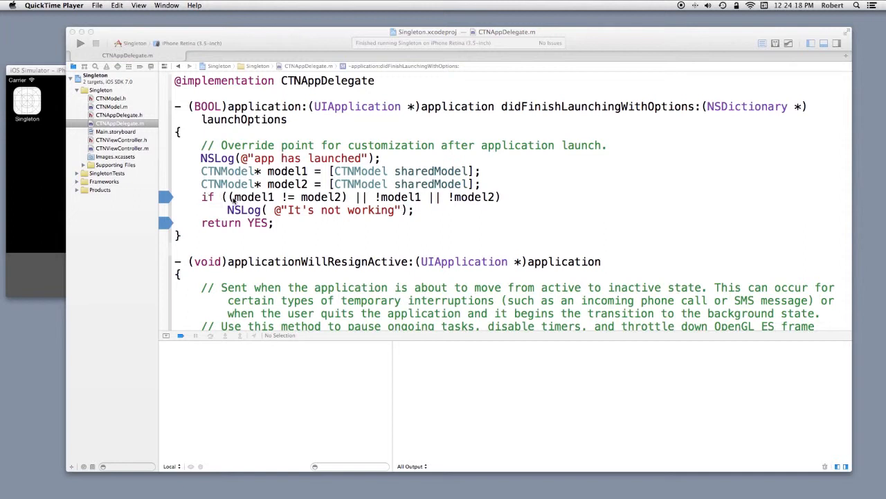
pyautogui.moveTo(321, 197)
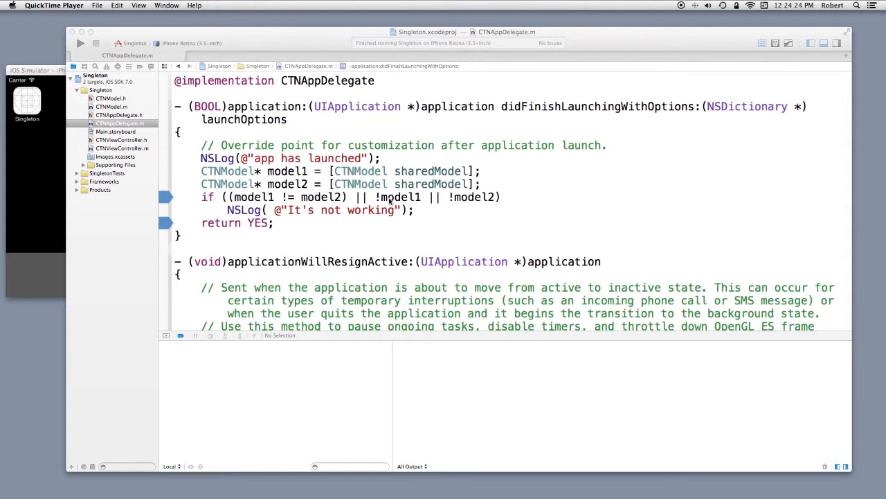
pyautogui.moveTo(303, 225)
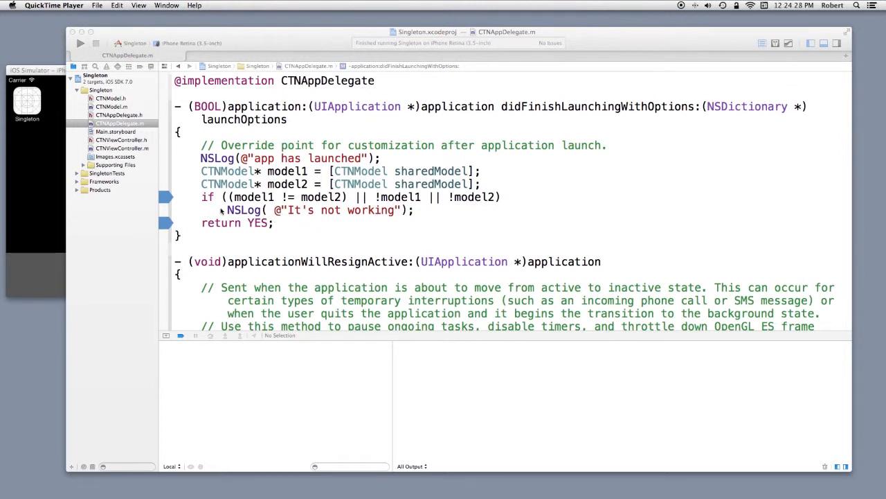
pyautogui.moveTo(294, 212)
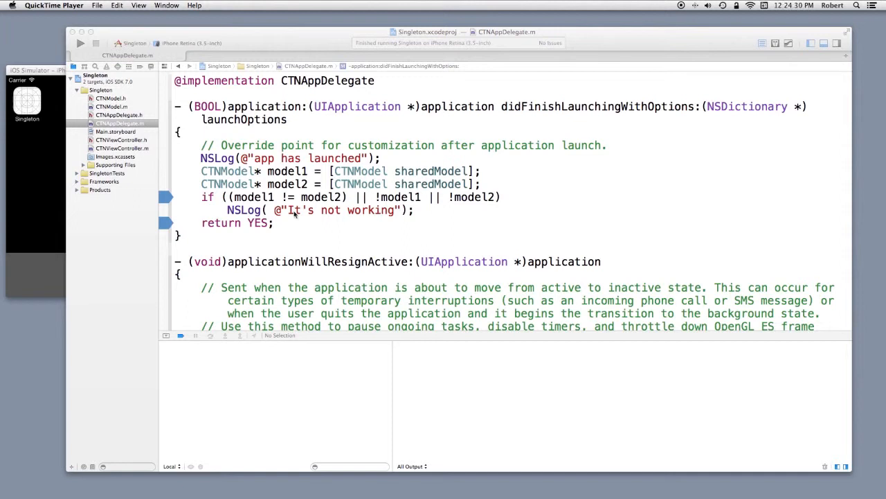
pyautogui.moveTo(216, 223)
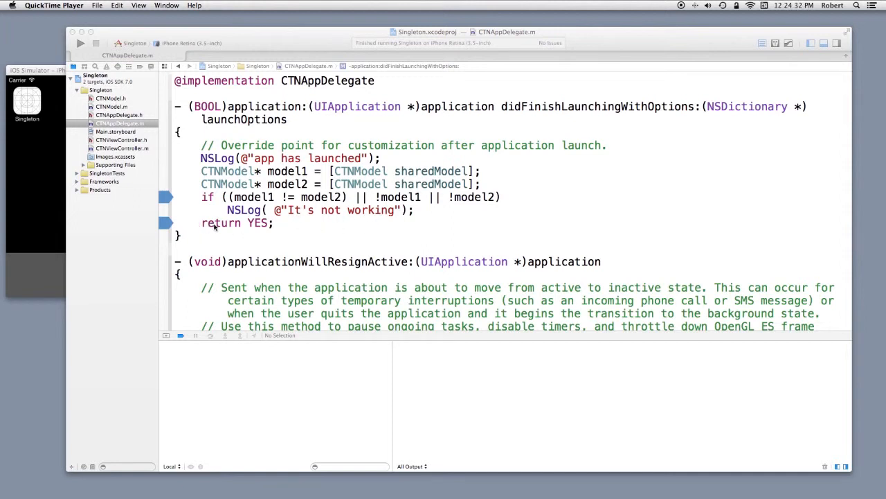
pyautogui.moveTo(285, 225)
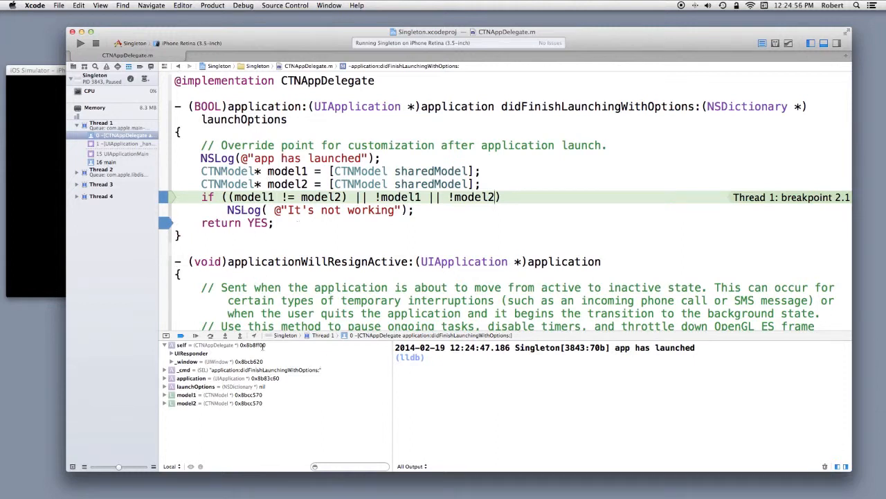
pyautogui.moveTo(268, 420)
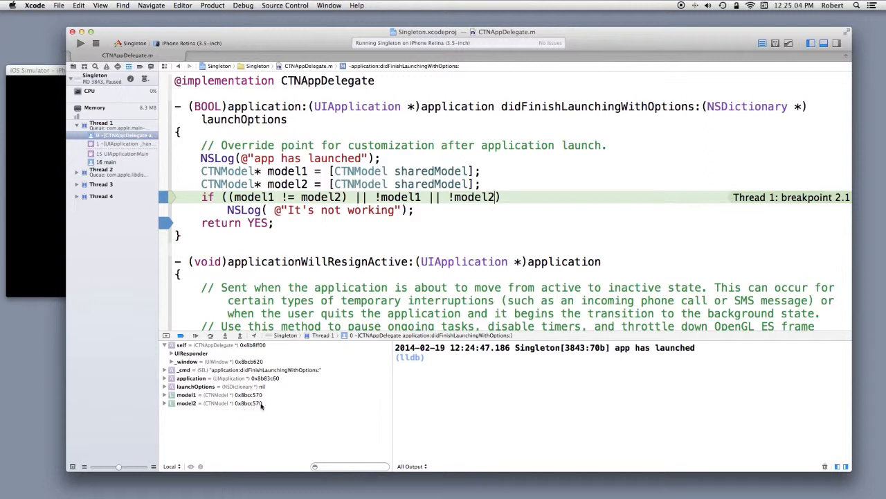
pyautogui.moveTo(271, 403)
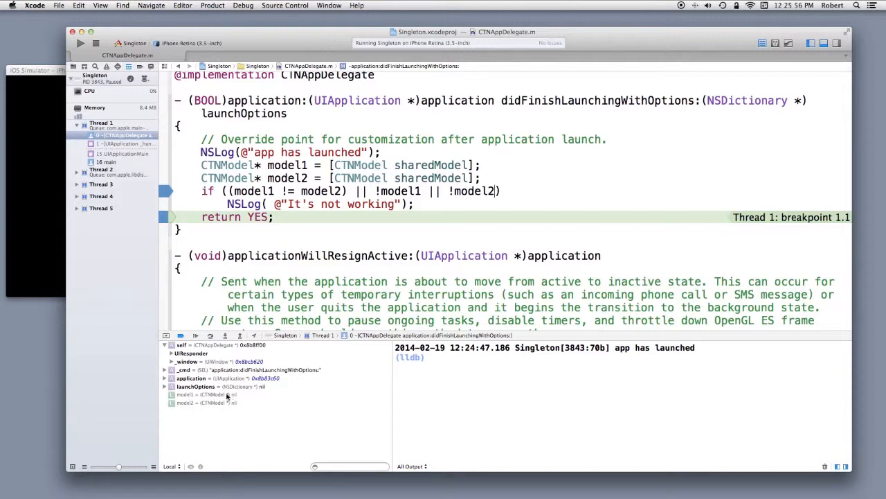
pyautogui.moveTo(234, 406)
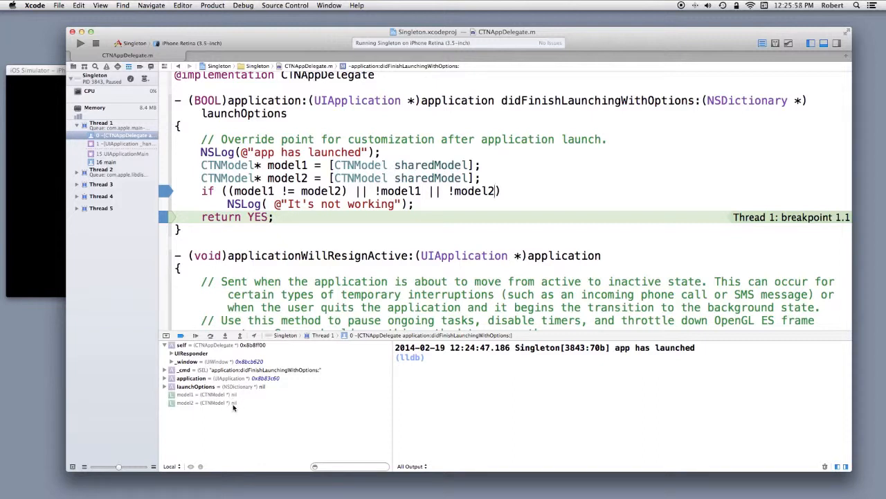